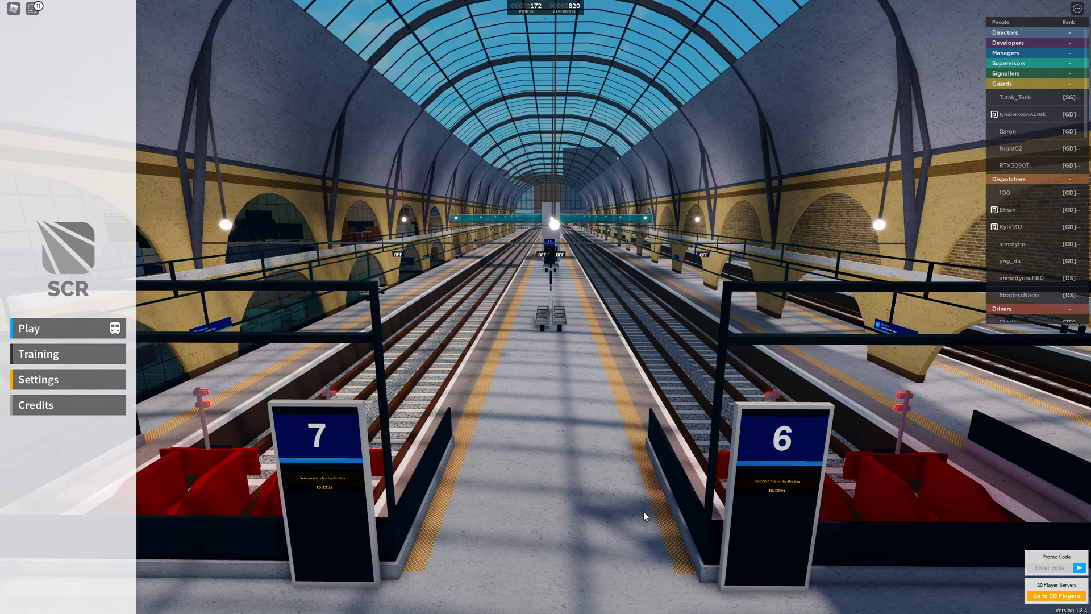
{"action": "mouse_move", "coordinate": [629, 522]}
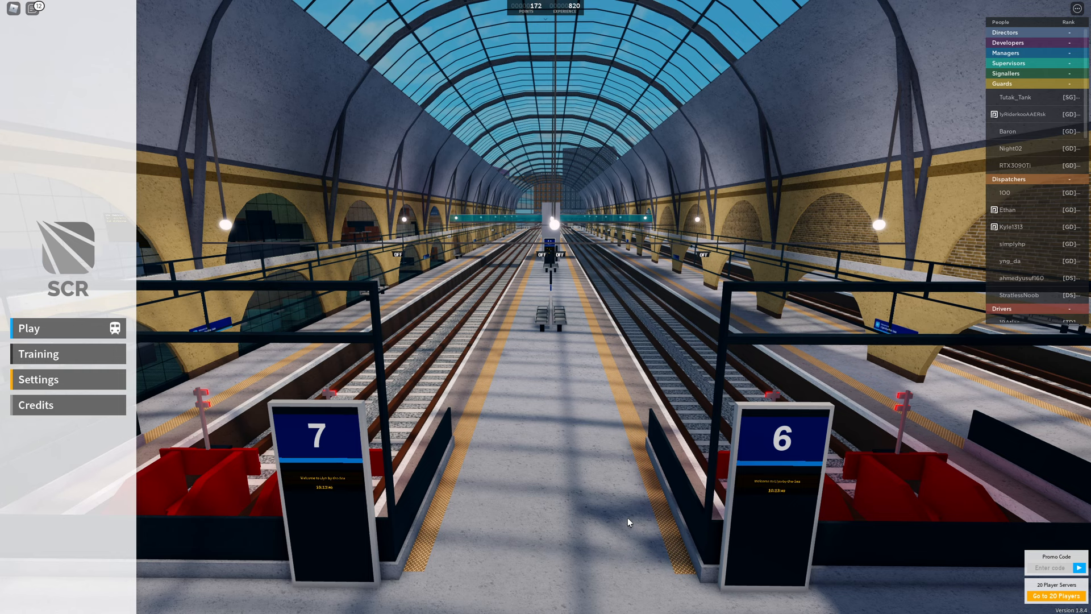
- Start train selection and choose Connect as the operator
{"action": "left_click", "coordinate": [29, 328]}
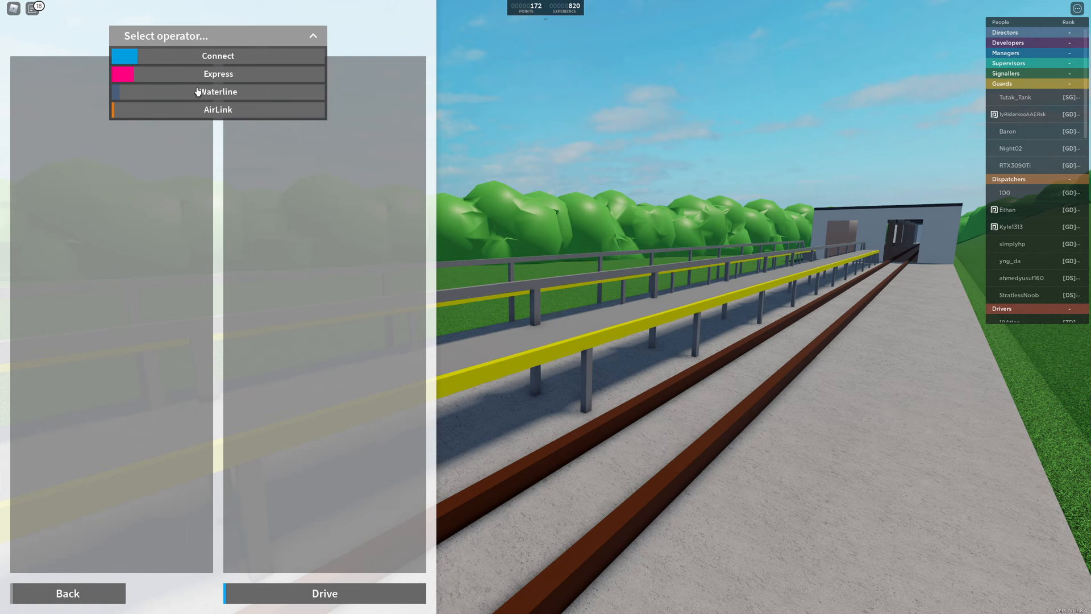
{"action": "left_click", "coordinate": [217, 55]}
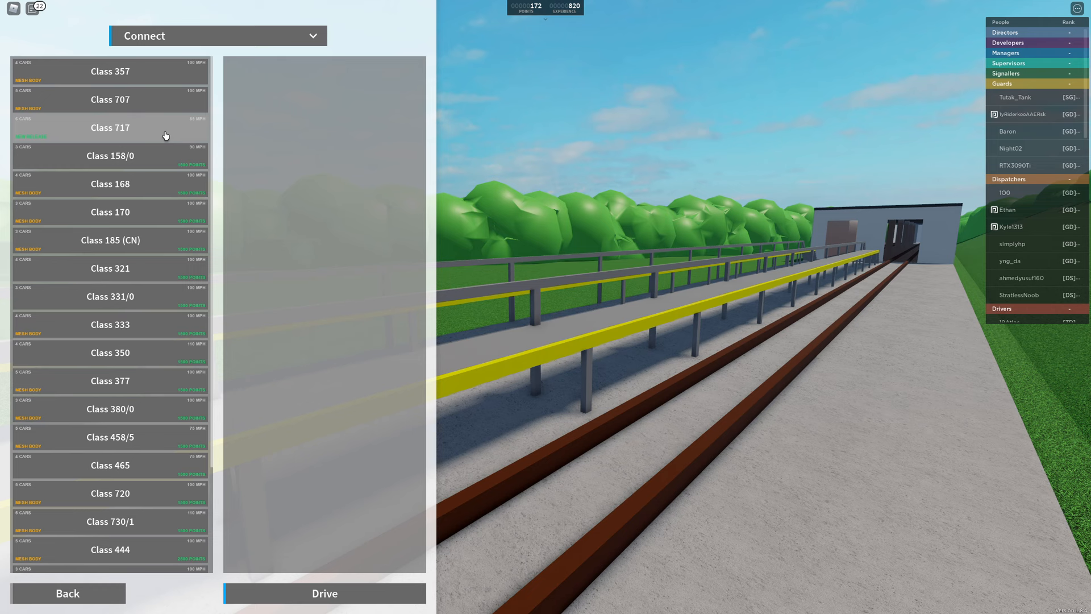
- Drive a Class 717 on the Stepford Central <> Morganstown route, spawning at Stepford Depot
{"action": "left_click", "coordinate": [109, 128]}
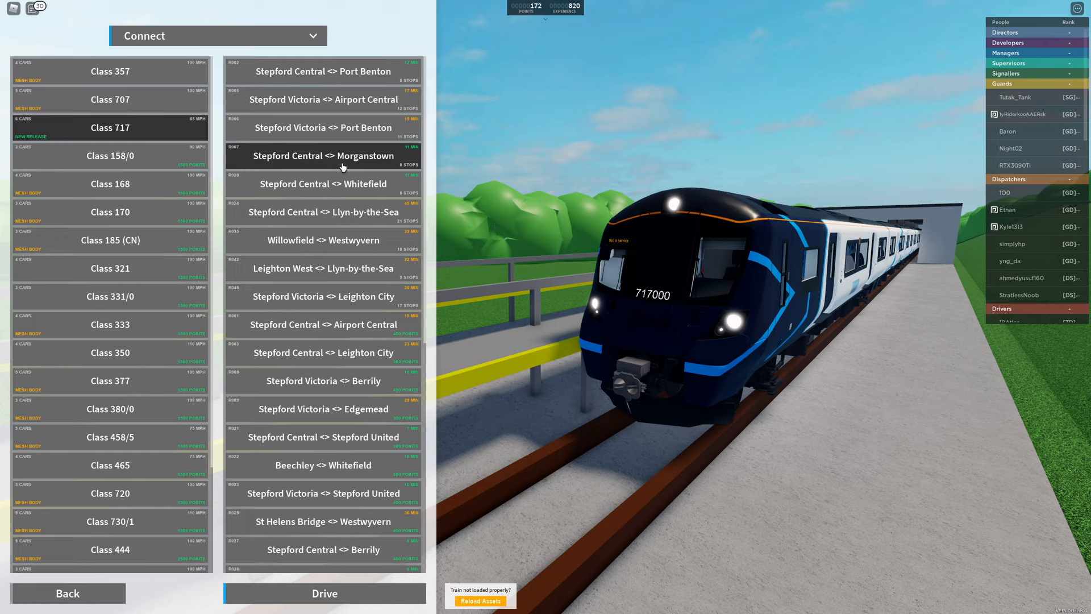
{"action": "left_click", "coordinate": [324, 594]}
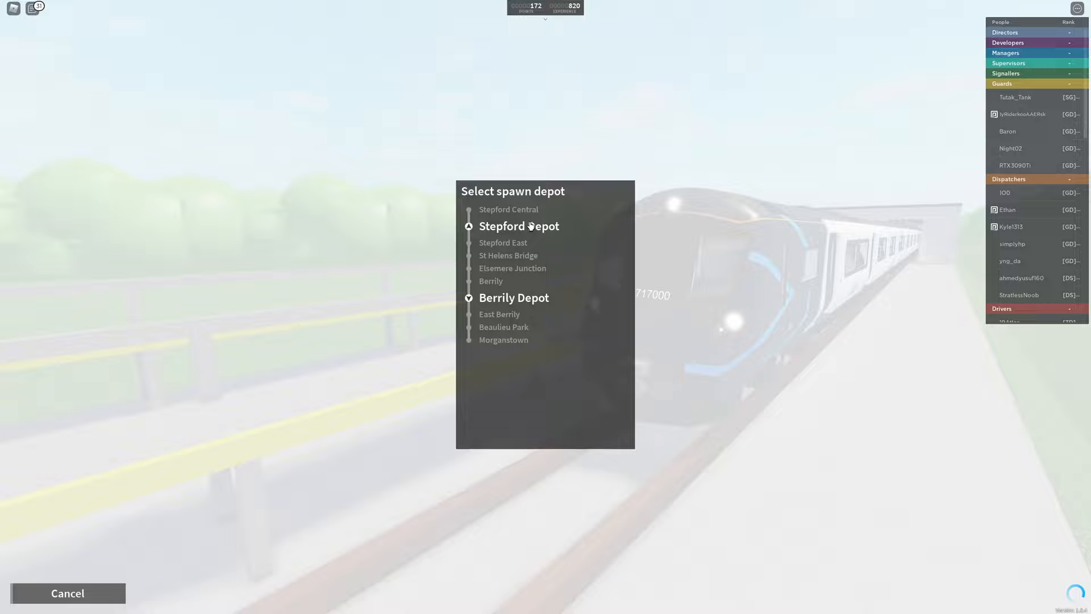
{"action": "left_click", "coordinate": [519, 225]}
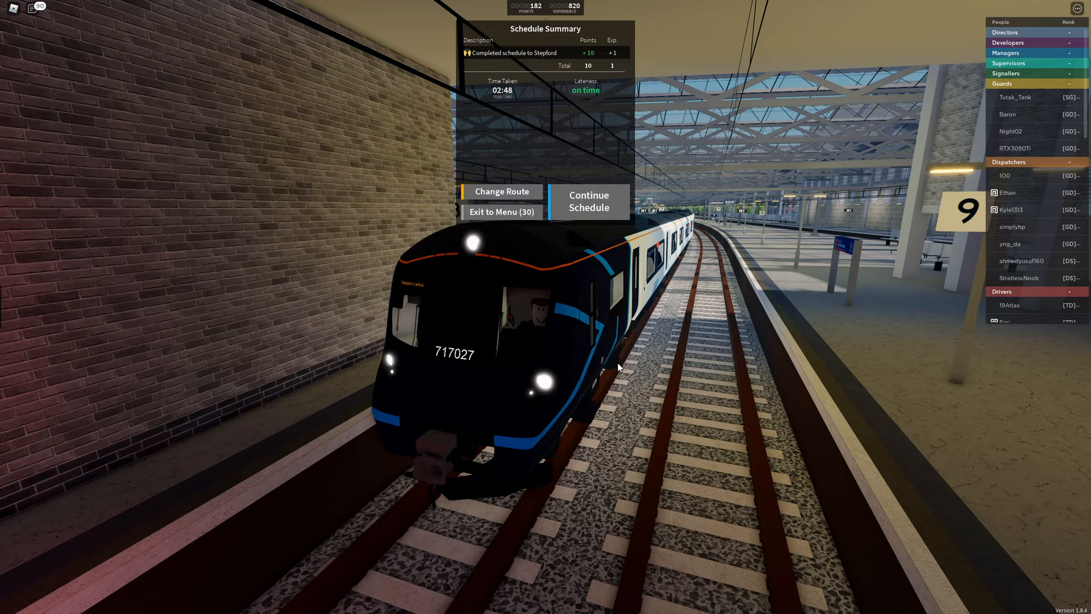
- Continue the schedule and wait for passengers to board at Stepford Central
{"action": "left_click", "coordinate": [588, 201]}
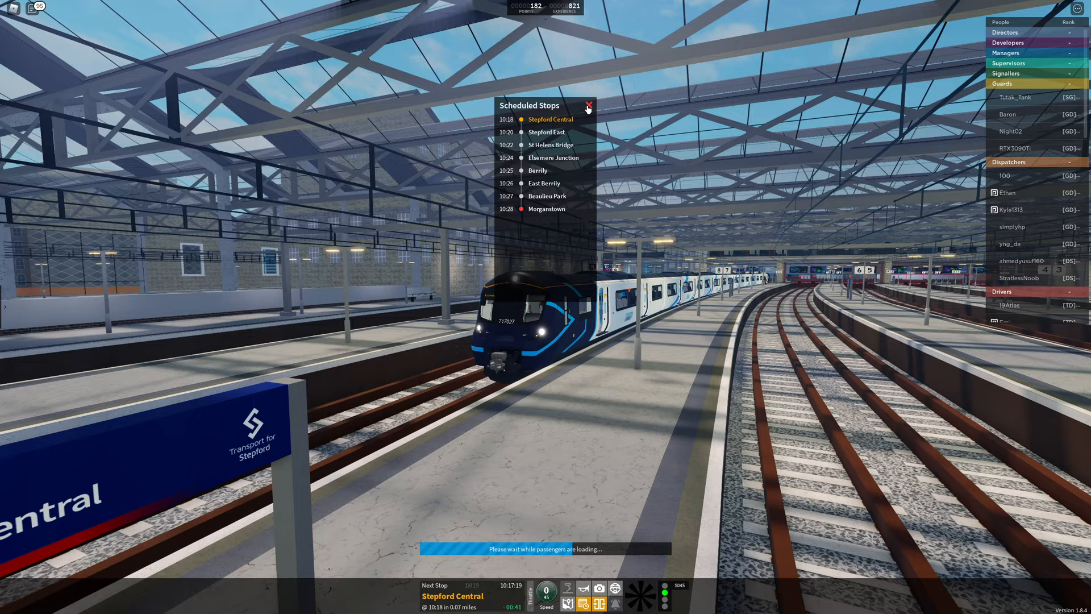
{"action": "left_click", "coordinate": [588, 105]}
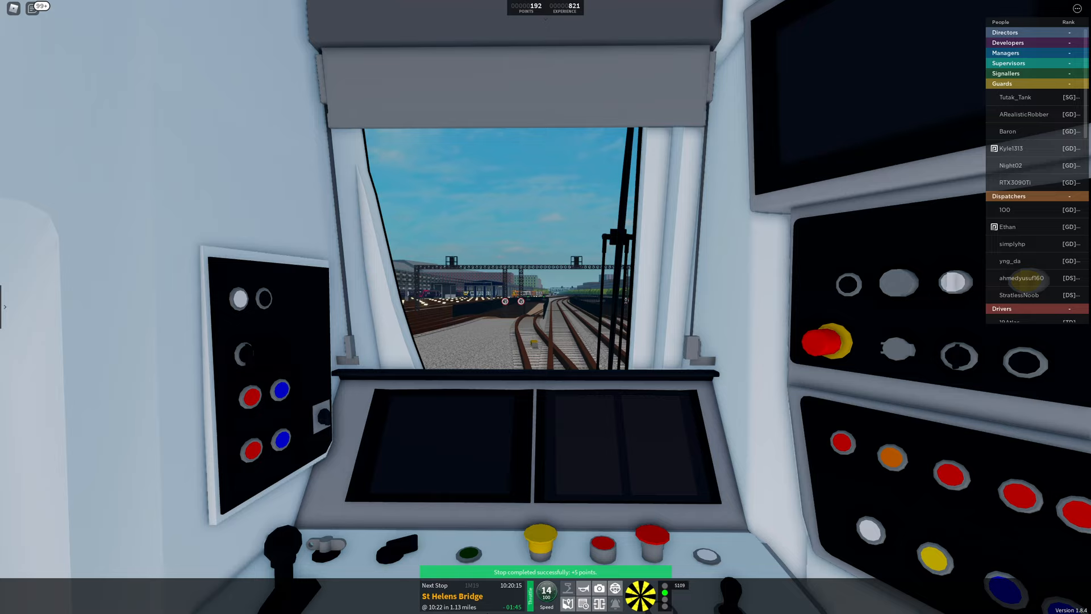
- Bring up the Stepford Connect network map while heading to St Helens Bridge
{"action": "left_click", "coordinate": [566, 604]}
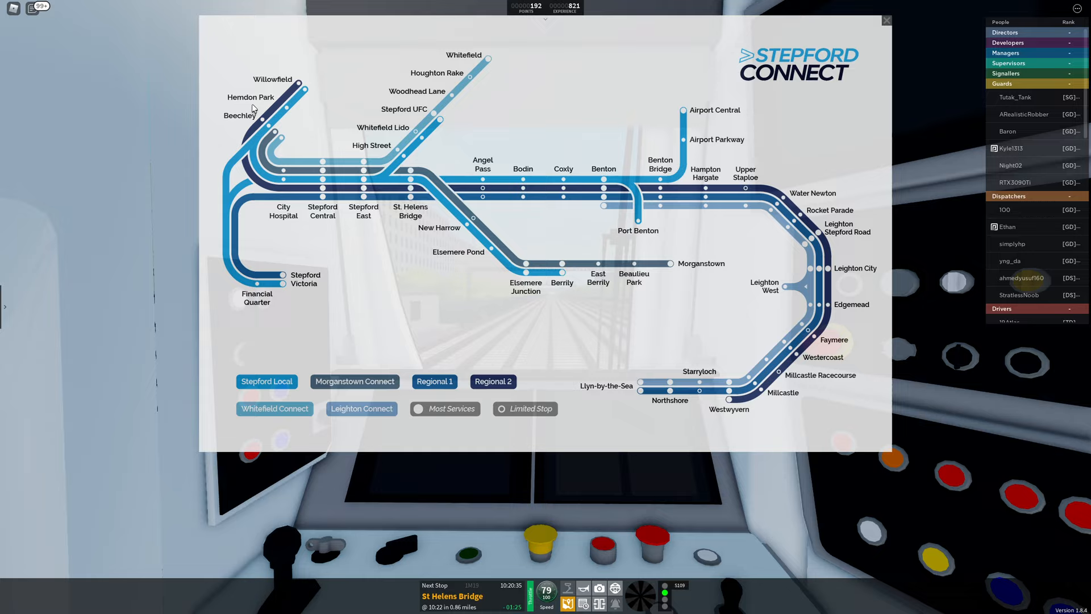
{"action": "left_click", "coordinate": [886, 19]}
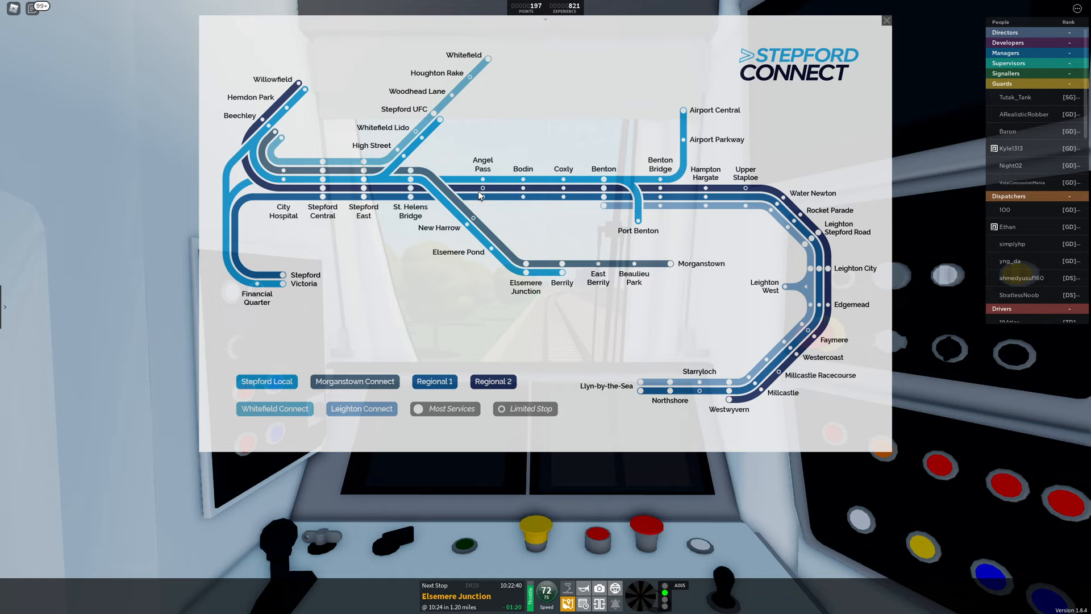
- Close the network map, reopen it briefly, then close it again en route to Elsemere Junction
{"action": "left_click", "coordinate": [887, 19]}
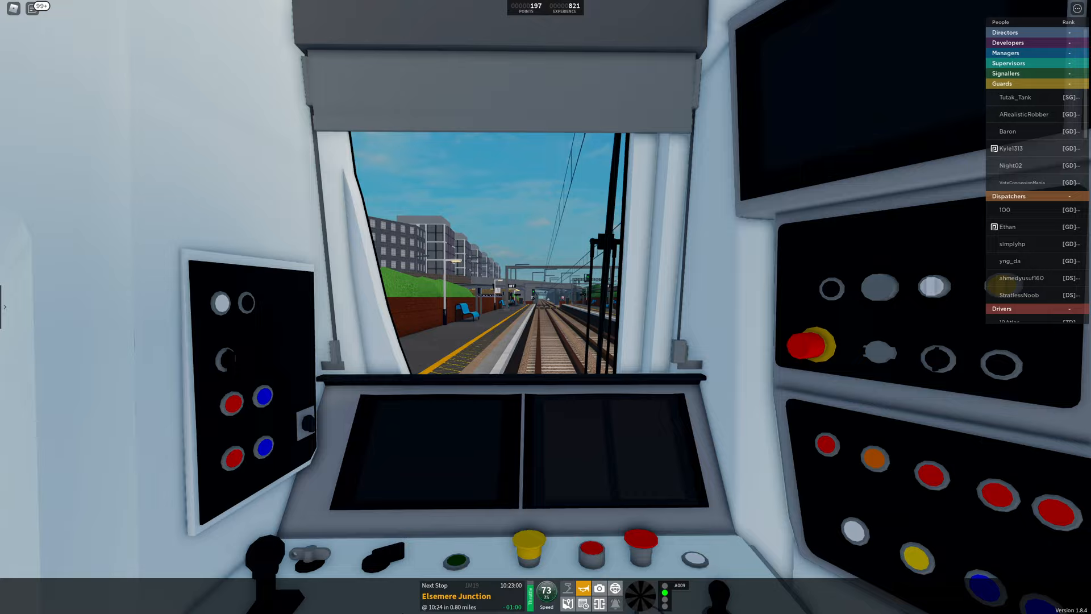
{"action": "left_click", "coordinate": [566, 584]}
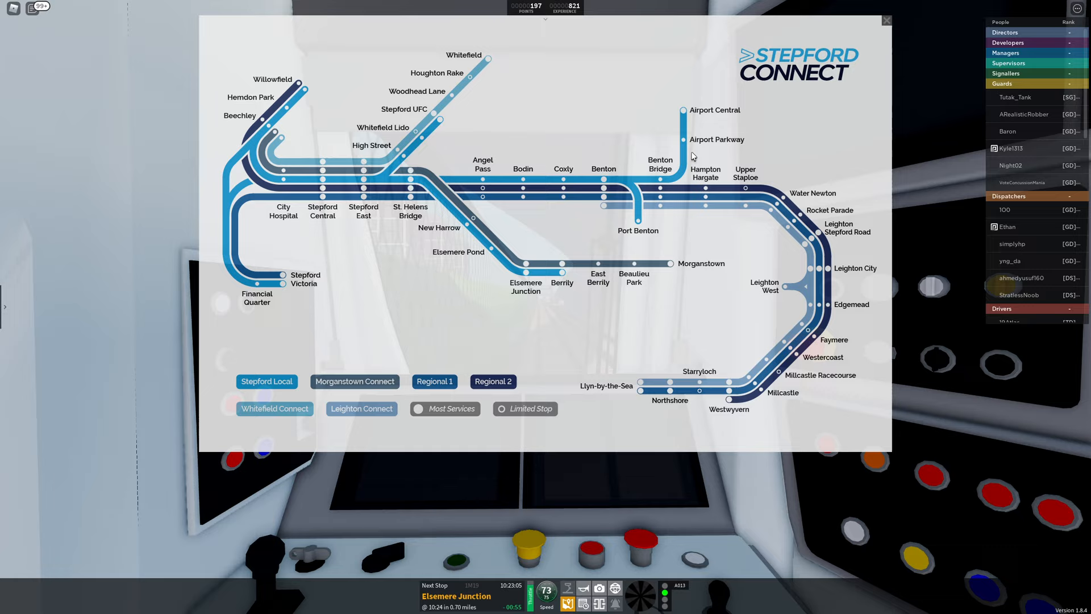
{"action": "left_click", "coordinate": [887, 19]}
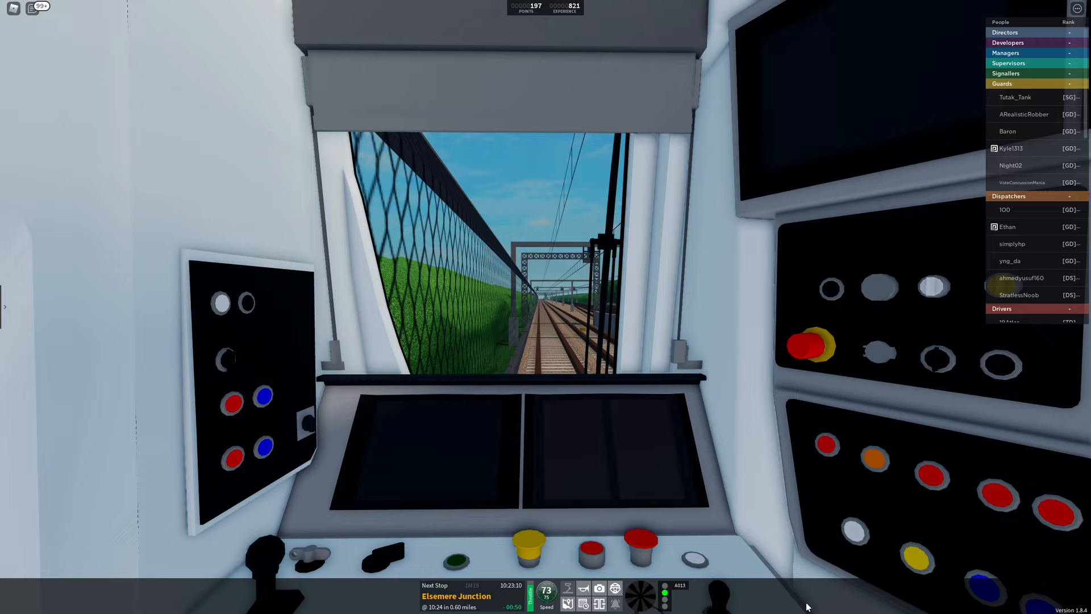